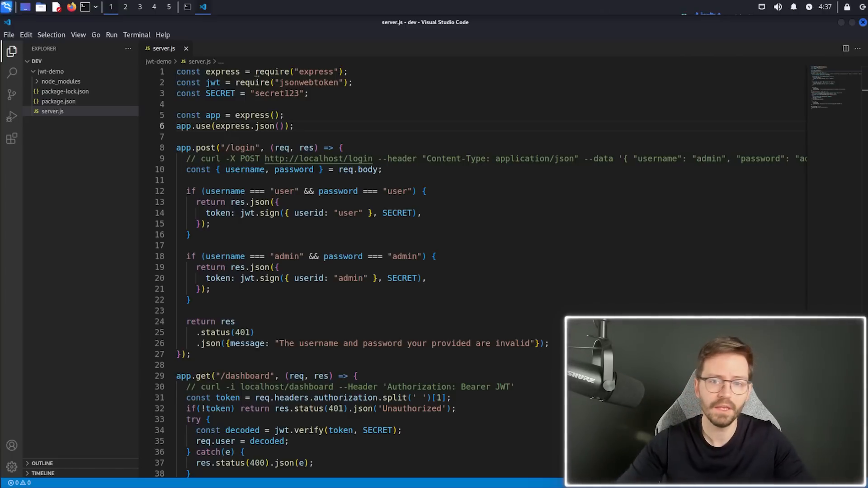
Step: Walk through server.js: the hardcoded SECRET, the /login route, the credential checks and every SECRET use
{"action": "left_click", "coordinate": [313, 93]}
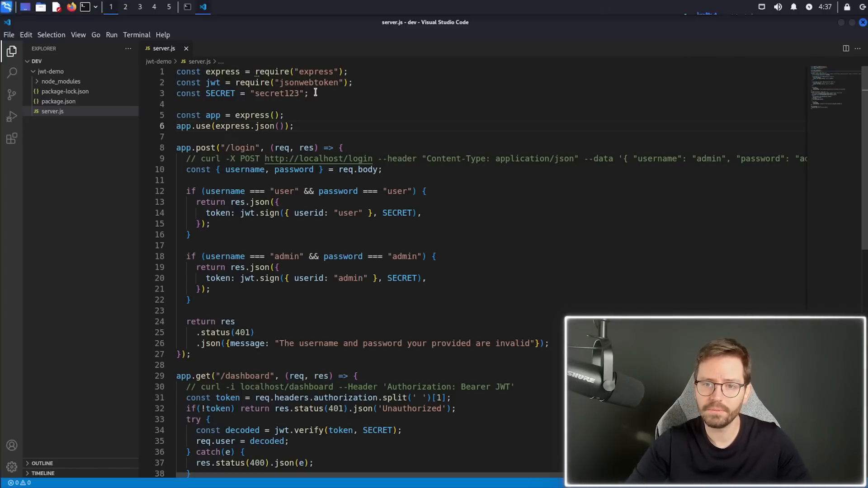
{"action": "triple_click", "coordinate": [242, 94]}
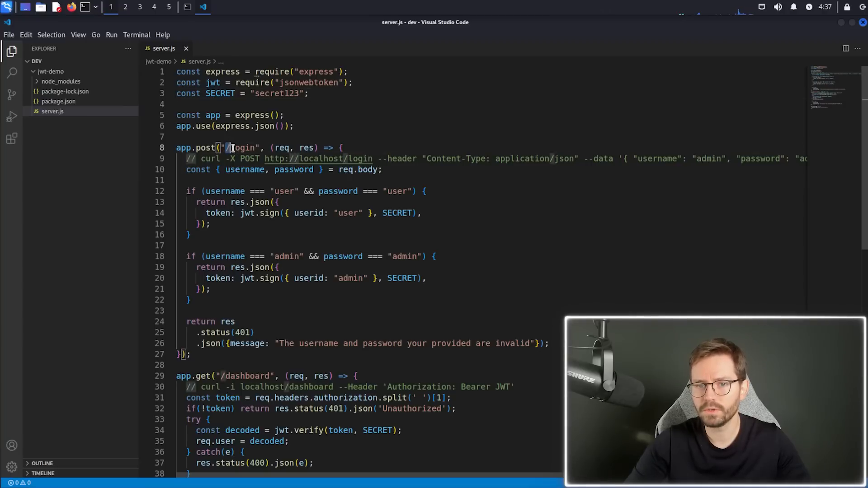
{"action": "double_click", "coordinate": [241, 148]}
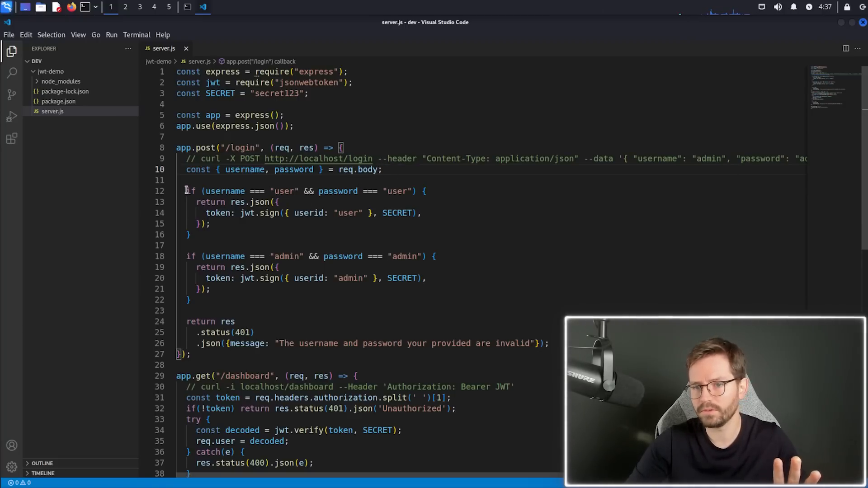
{"action": "left_click_drag", "start_coordinate": [186, 191], "coordinate": [191, 300]}
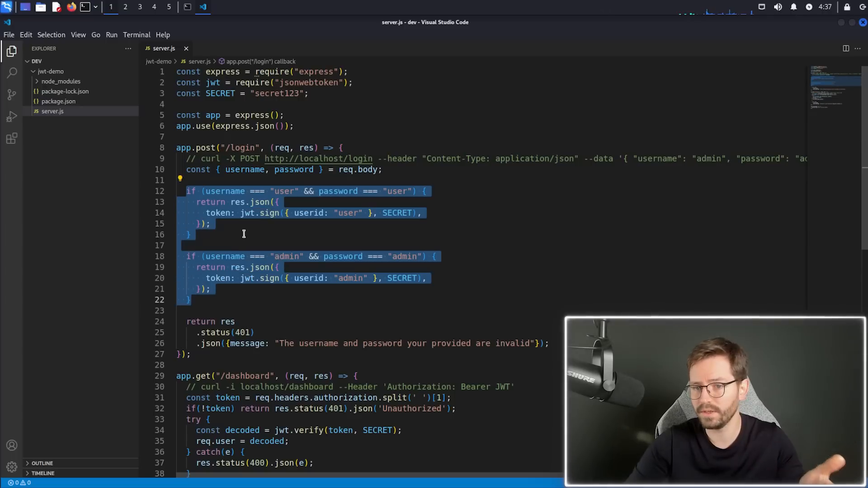
{"action": "mouse_move", "coordinate": [282, 191]}
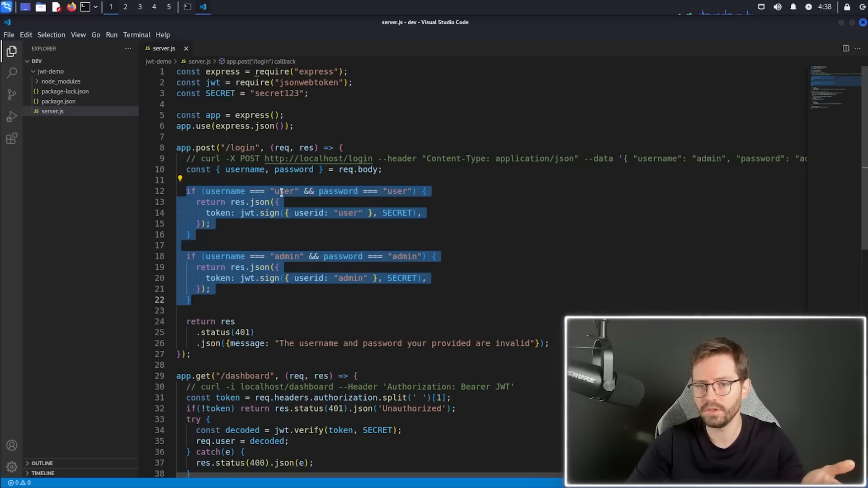
{"action": "left_click", "coordinate": [398, 191]}
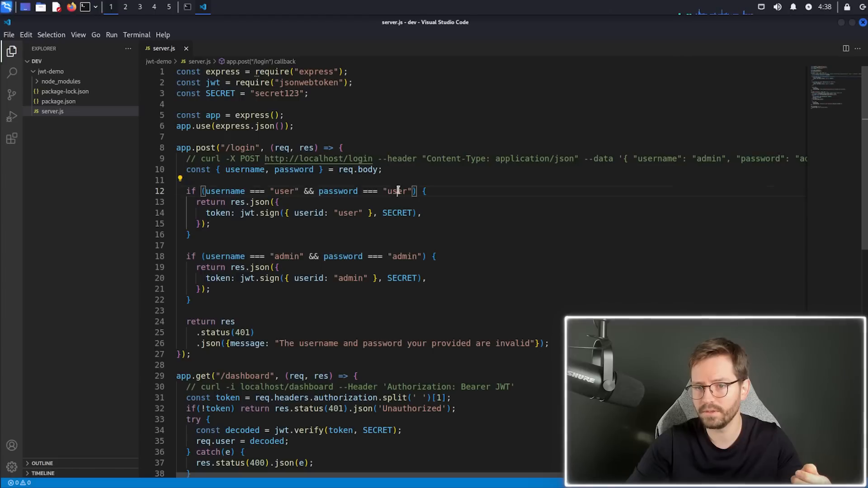
{"action": "double_click", "coordinate": [213, 213]}
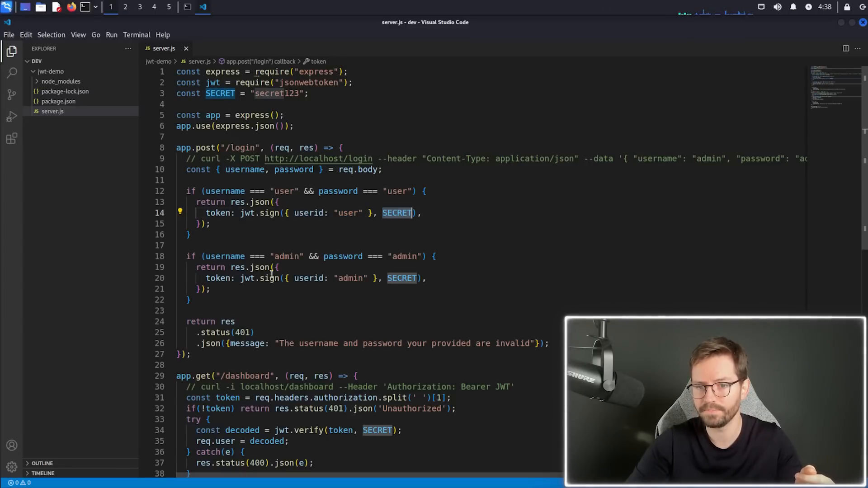
{"action": "left_click", "coordinate": [223, 256]}
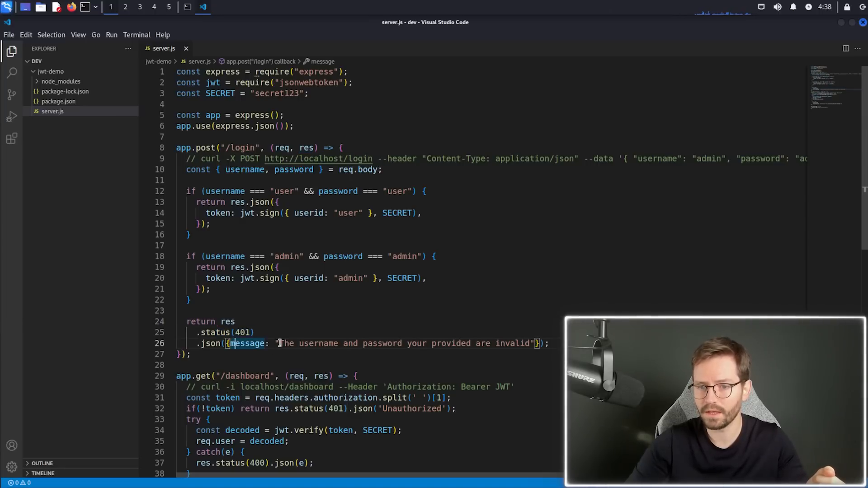
Step: Reword the invalid-credentials message so it reads "you provided" instead of "your provided"
{"action": "left_click_drag", "start_coordinate": [277, 344], "coordinate": [521, 344]}
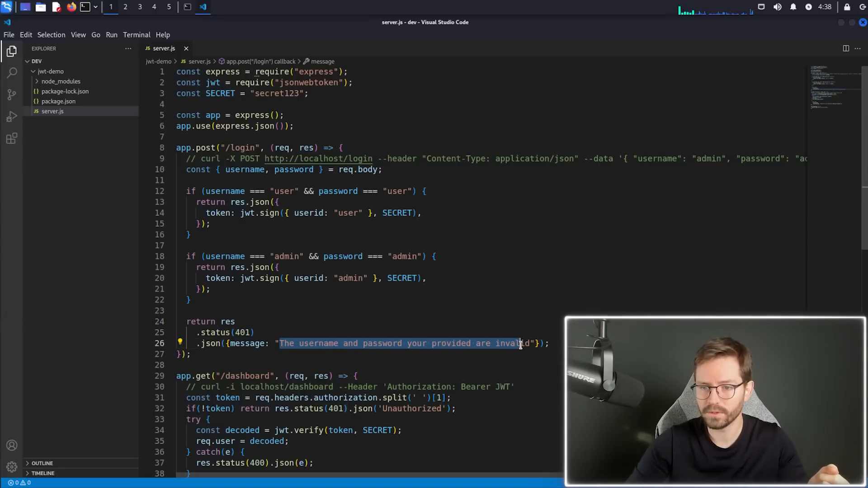
{"action": "left_click", "coordinate": [452, 317]}
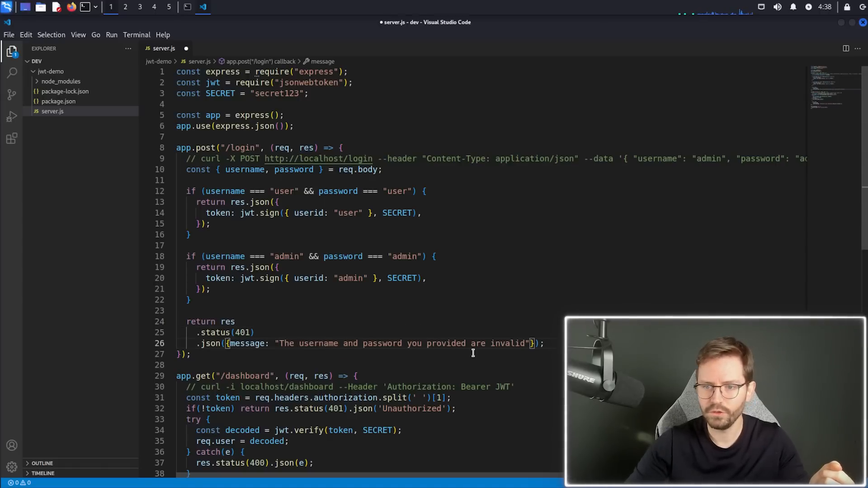
{"action": "double_click", "coordinate": [248, 376]}
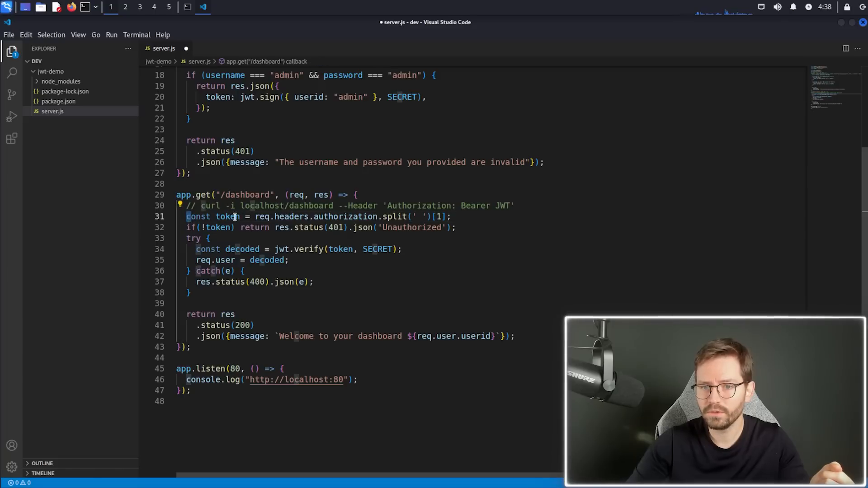
{"action": "double_click", "coordinate": [275, 216]}
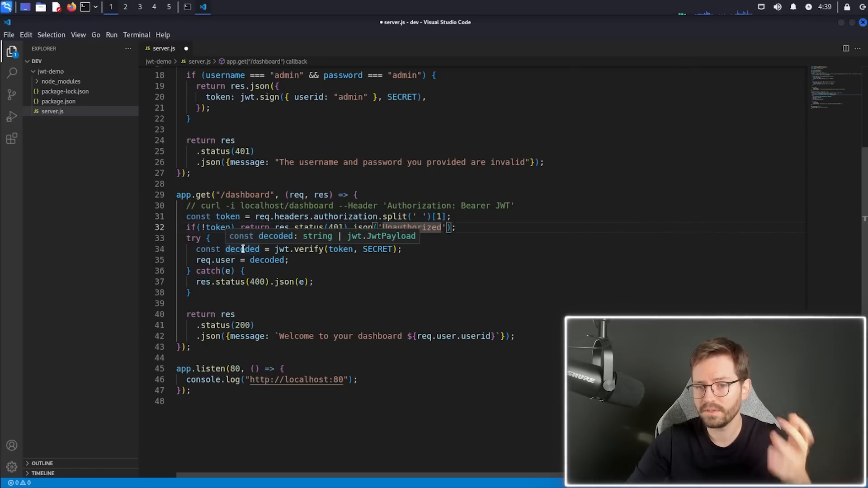
{"action": "double_click", "coordinate": [242, 249]}
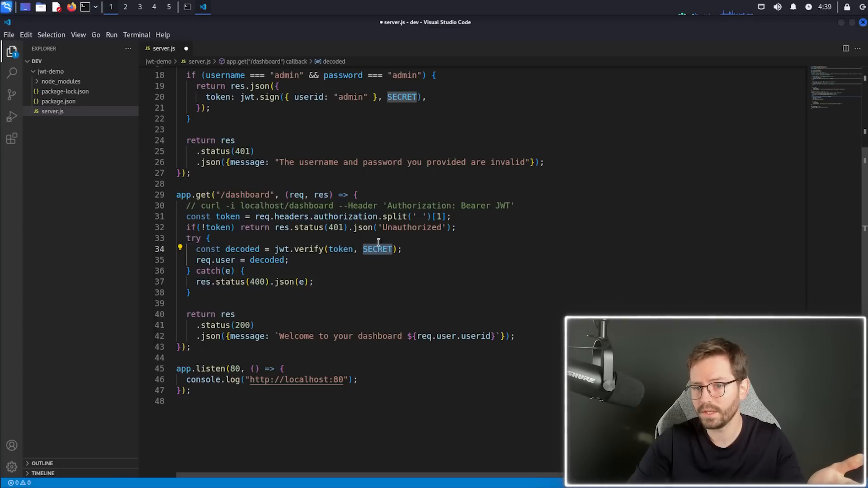
{"action": "mouse_move", "coordinate": [377, 250]}
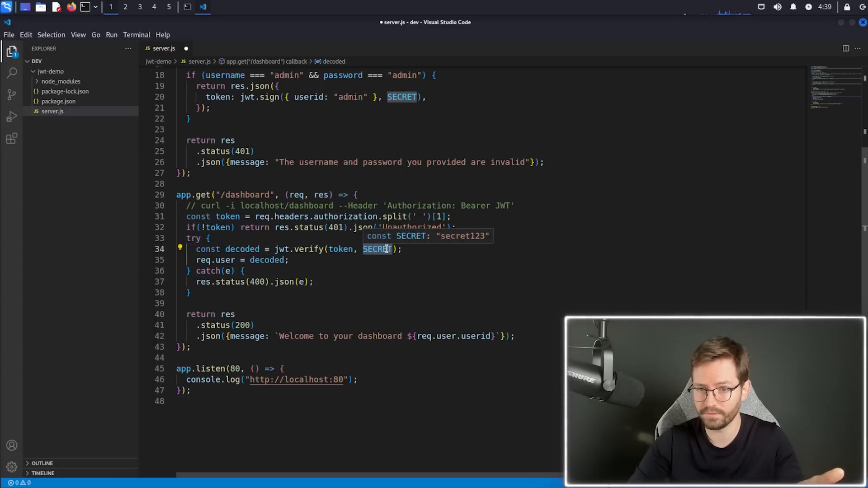
{"action": "mouse_move", "coordinate": [208, 260]}
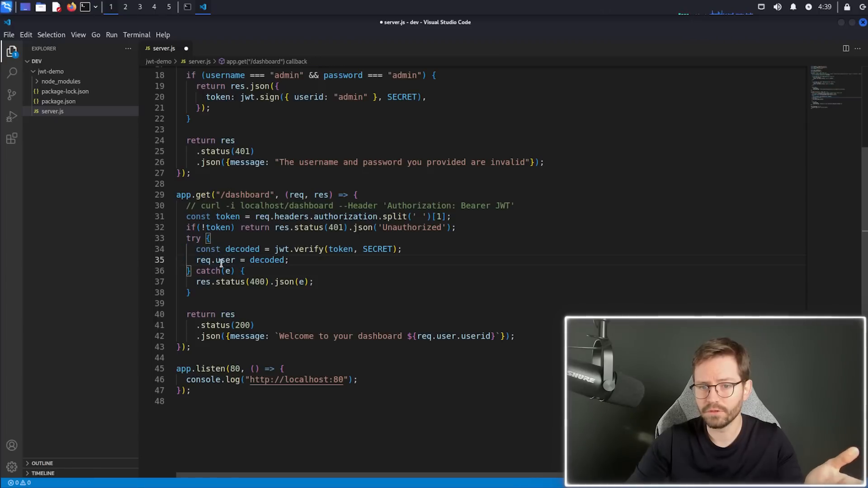
{"action": "double_click", "coordinate": [267, 260]}
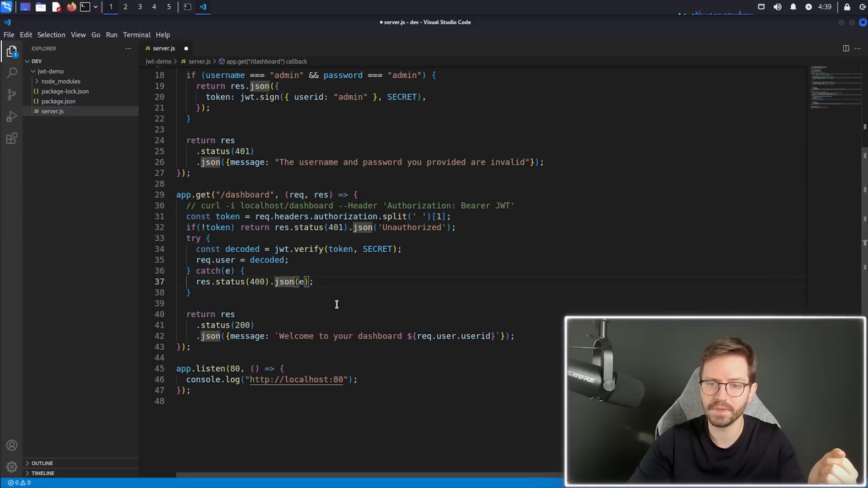
{"action": "mouse_move", "coordinate": [325, 297]}
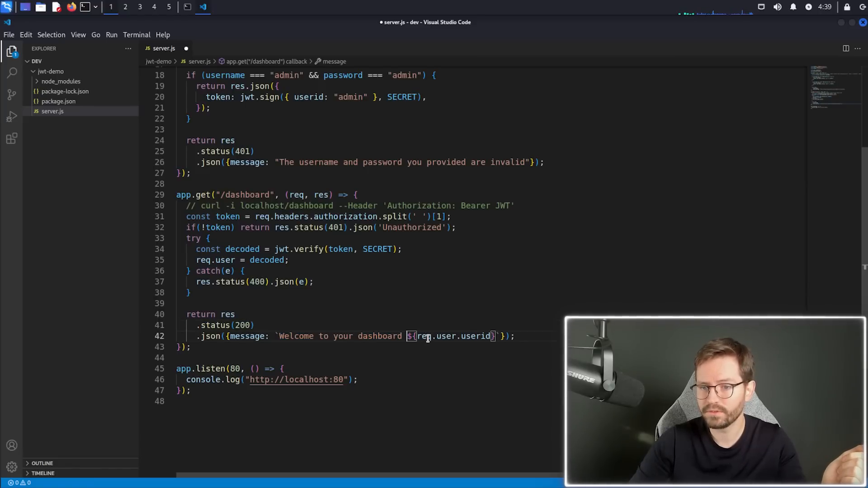
{"action": "double_click", "coordinate": [475, 336]}
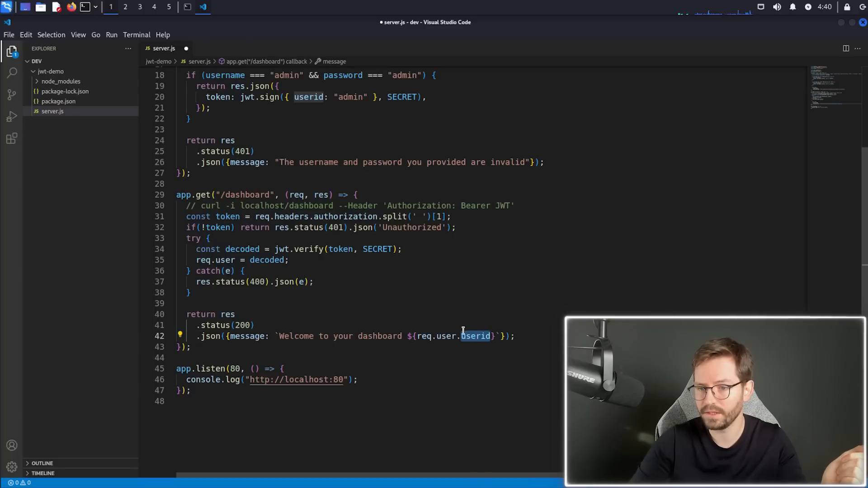
{"action": "mouse_move", "coordinate": [475, 337]}
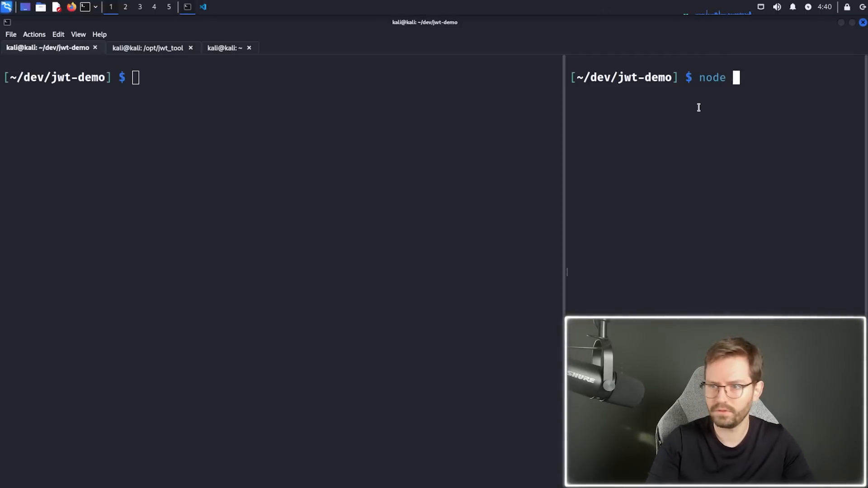
Step: Run node server.js, log in as user/user via curl to /login, and select the returned JWT
{"action": "type", "text": "server.js"}
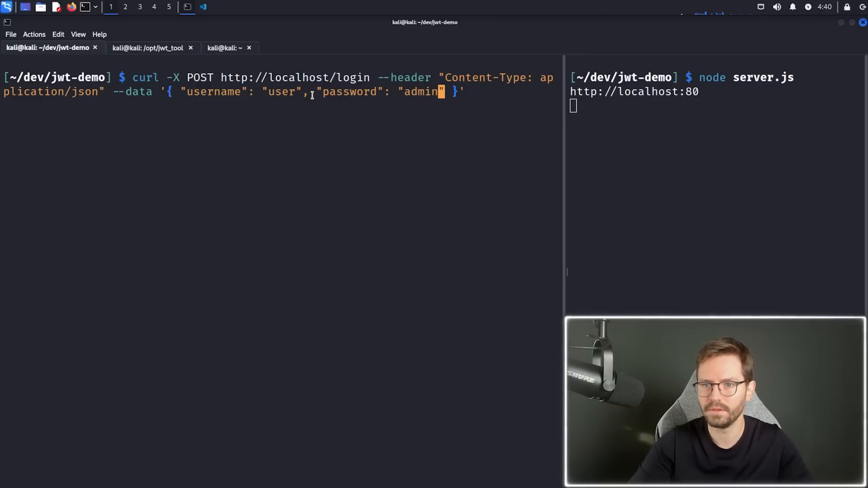
{"action": "type", "text": "user"}
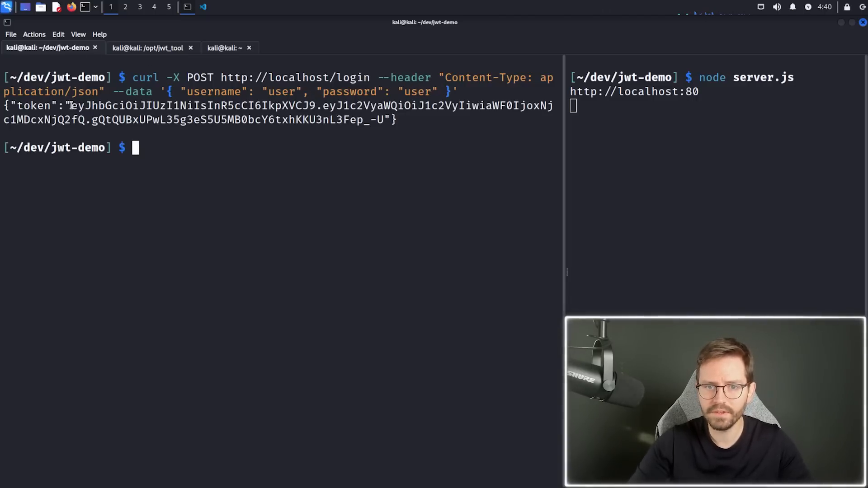
{"action": "left_click_drag", "start_coordinate": [71, 106], "coordinate": [381, 120]}
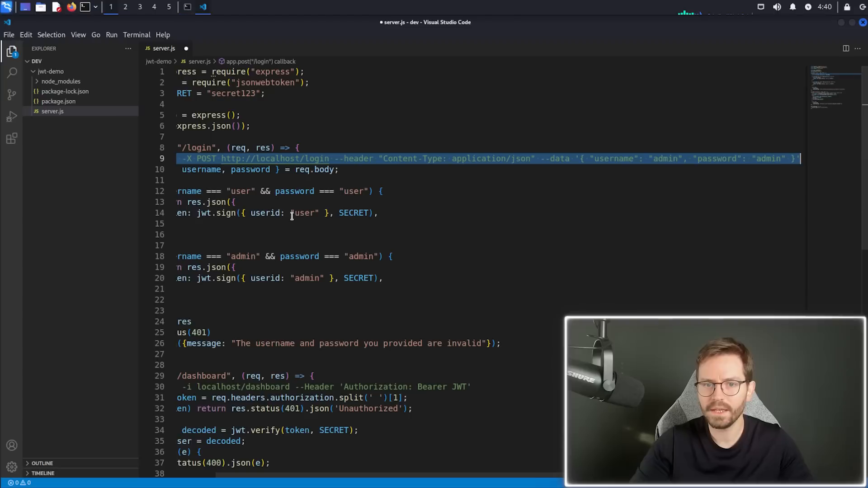
Step: curl -i localhost/dashboard with a tampered Bearer token and observe the 400 invalid token response
{"action": "scroll", "scroll_direction": "down", "scroll_amount": 3}
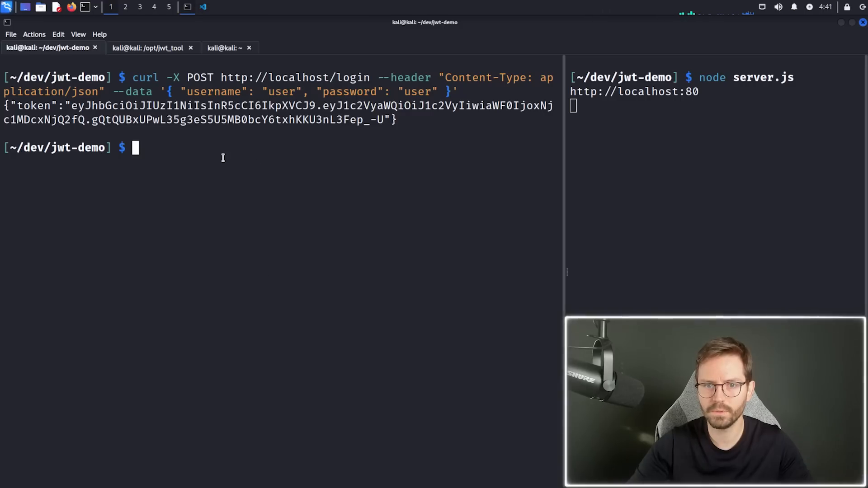
{"action": "type", "text": "curl -i localhost/dashboard --Header 'Authorization: Bearer JWT"}
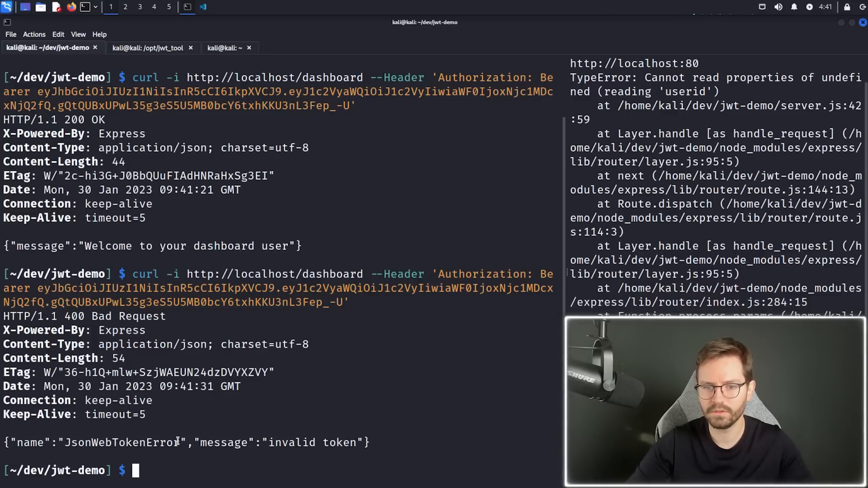
{"action": "double_click", "coordinate": [293, 442]}
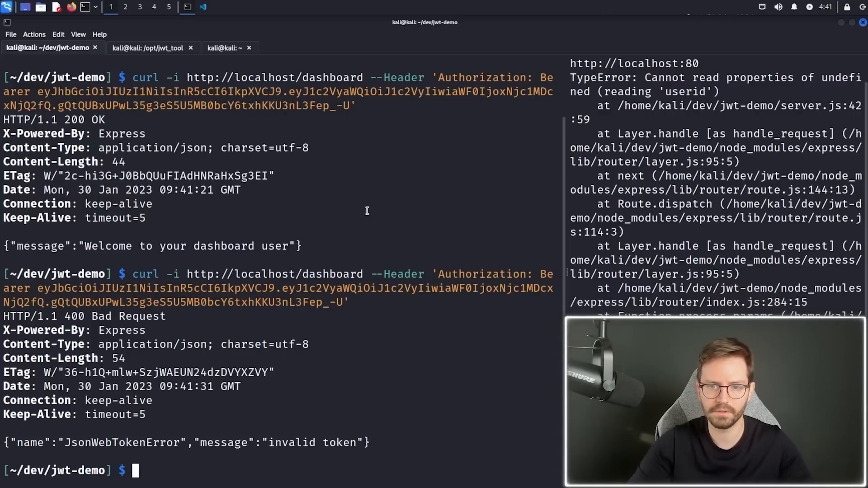
{"action": "mouse_move", "coordinate": [158, 213]}
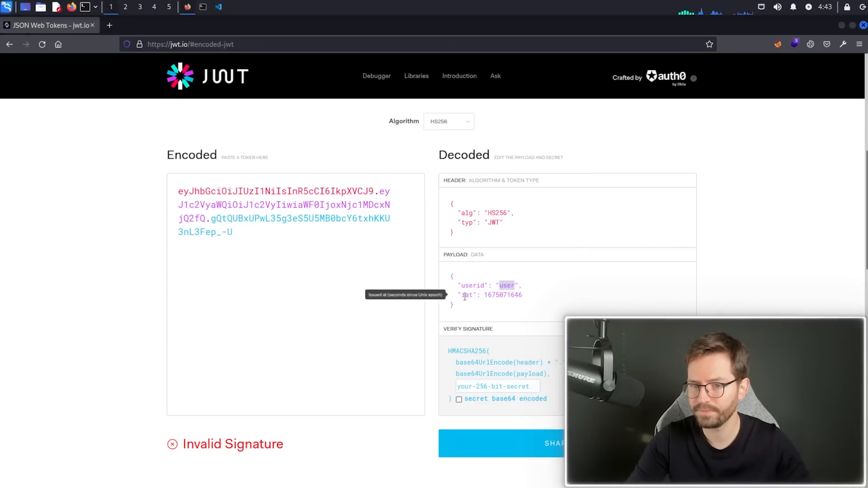
{"action": "mouse_move", "coordinate": [501, 294]}
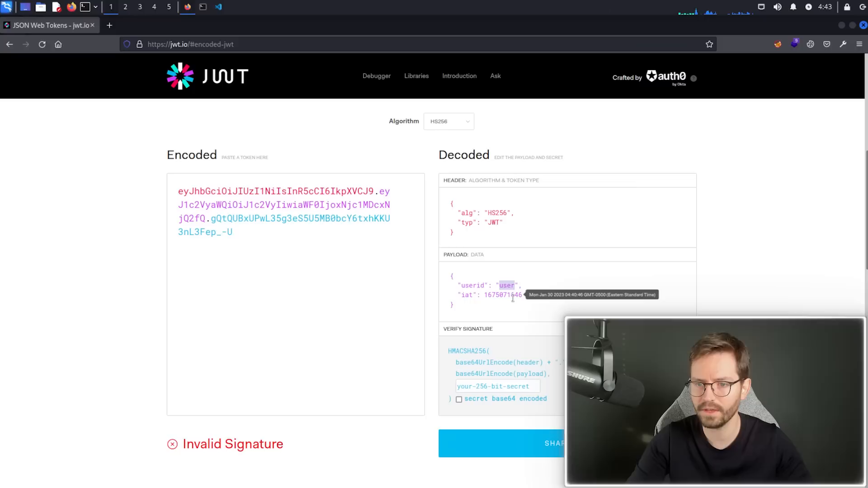
{"action": "mouse_move", "coordinate": [541, 412]}
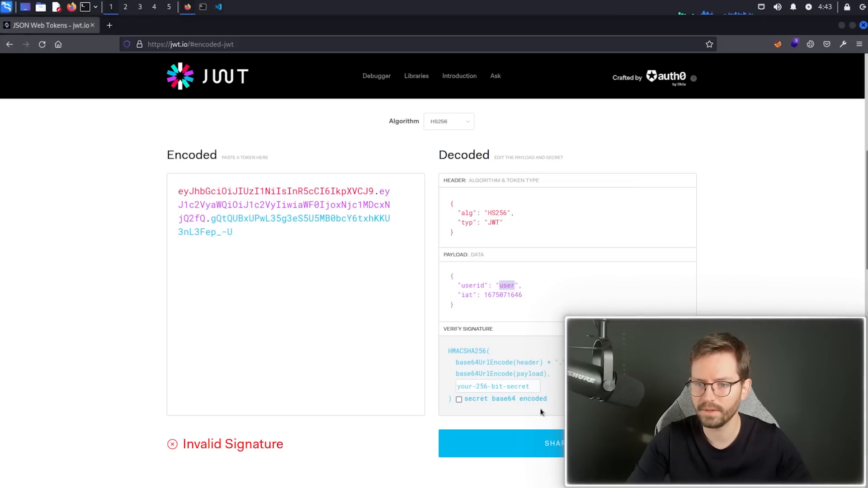
{"action": "left_click", "coordinate": [497, 386]}
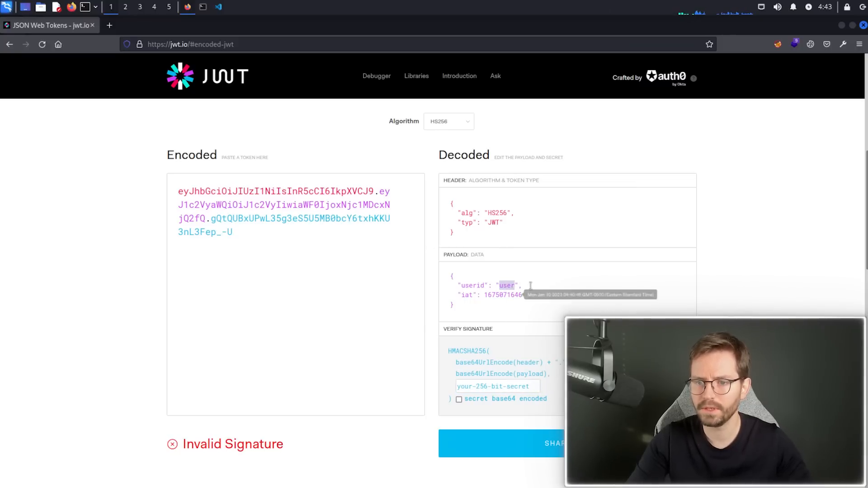
{"action": "type", "text": "admin"}
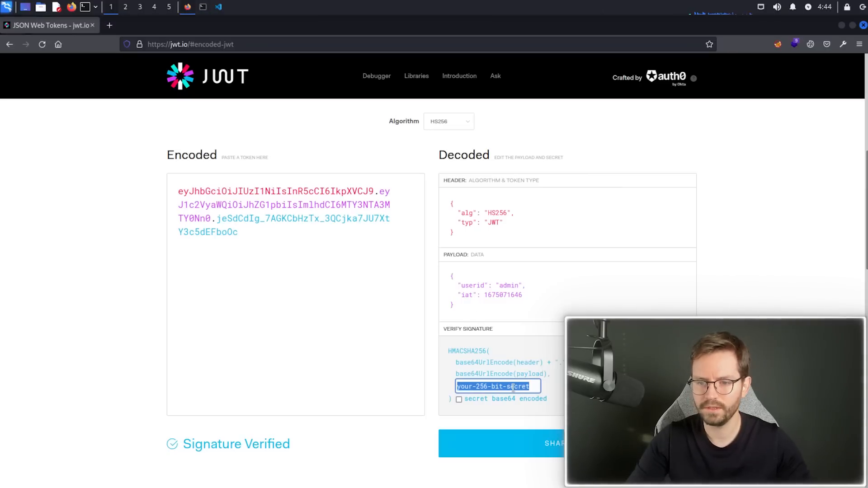
{"action": "type", "text": "secret"}
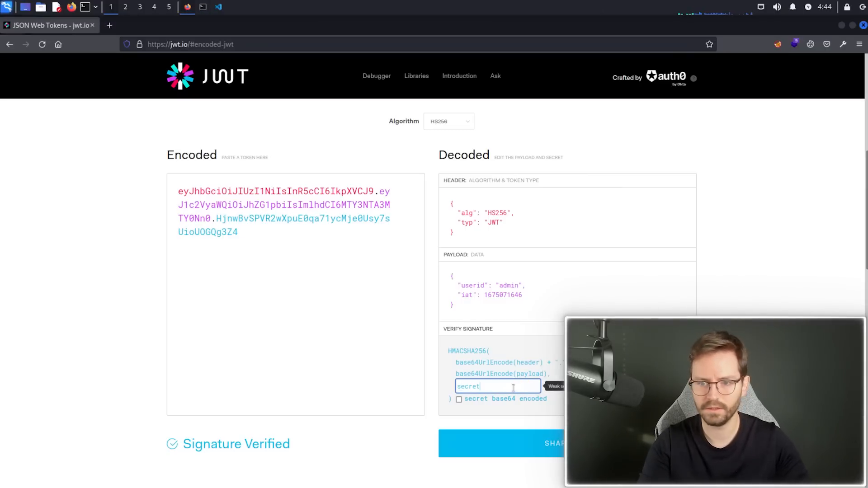
{"action": "type", "text": "123"}
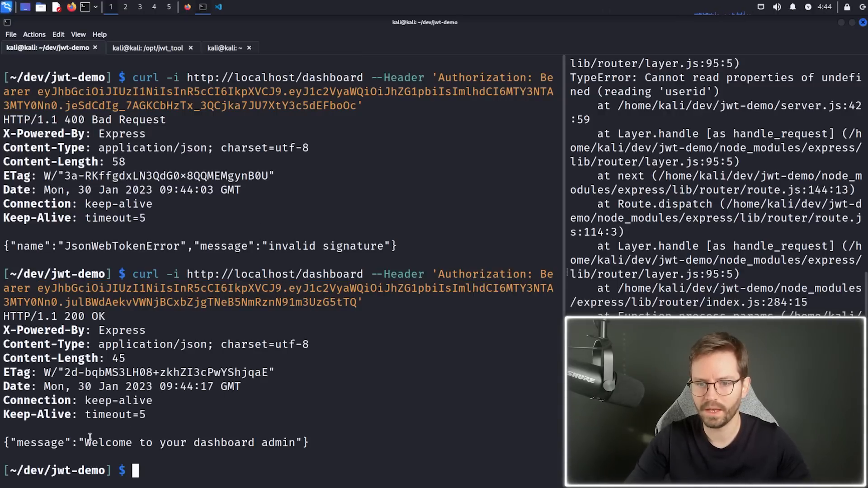
Step: Hit the dashboard as admin with the forged token, clear the terminal, and grab a fresh user login token
{"action": "double_click", "coordinate": [279, 442]}
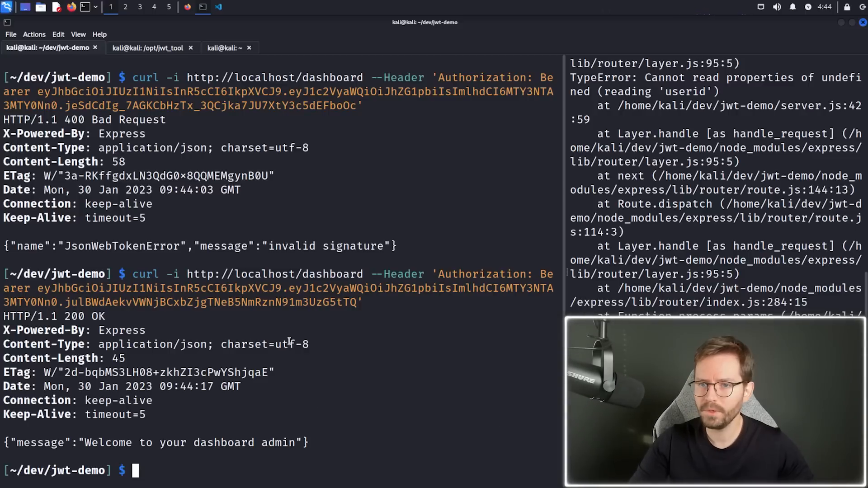
{"action": "type", "text": "clear"}
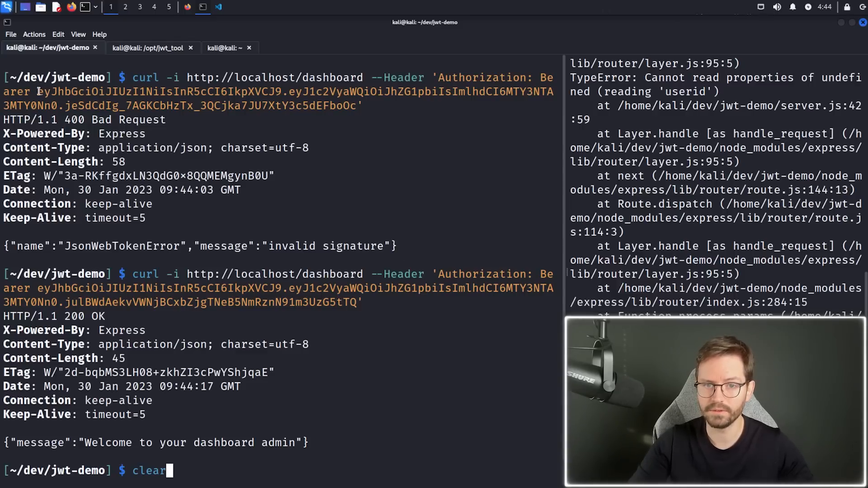
{"action": "left_click_drag", "start_coordinate": [37, 91], "coordinate": [357, 106]}
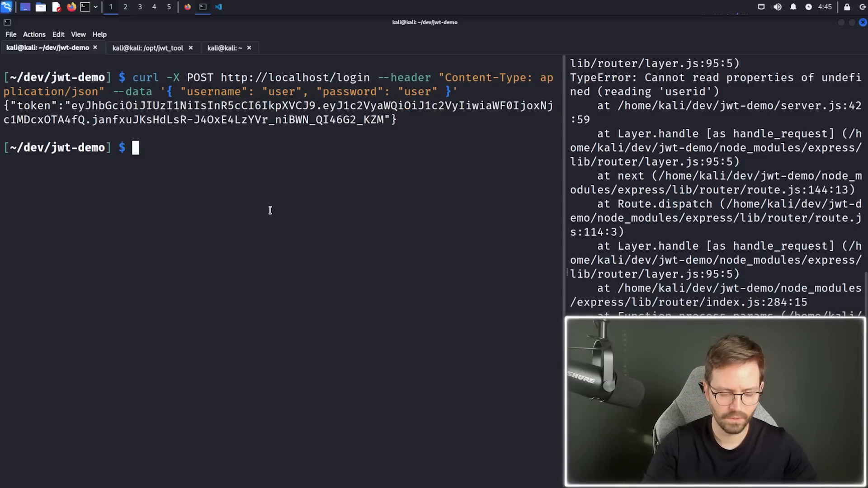
{"action": "type", "text": "jwt_tool"}
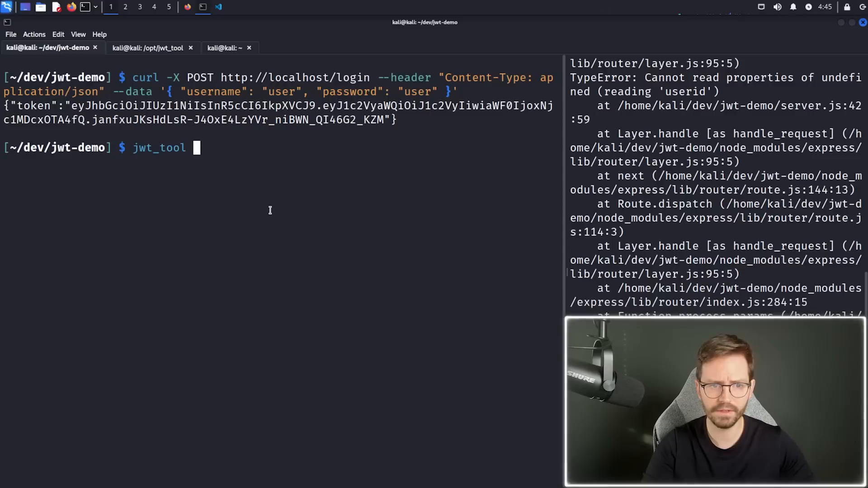
Step: Read jwt_tool --help for the crack and dictionary options, then start a new jwt_tool command
{"action": "type", "text": "--help"}
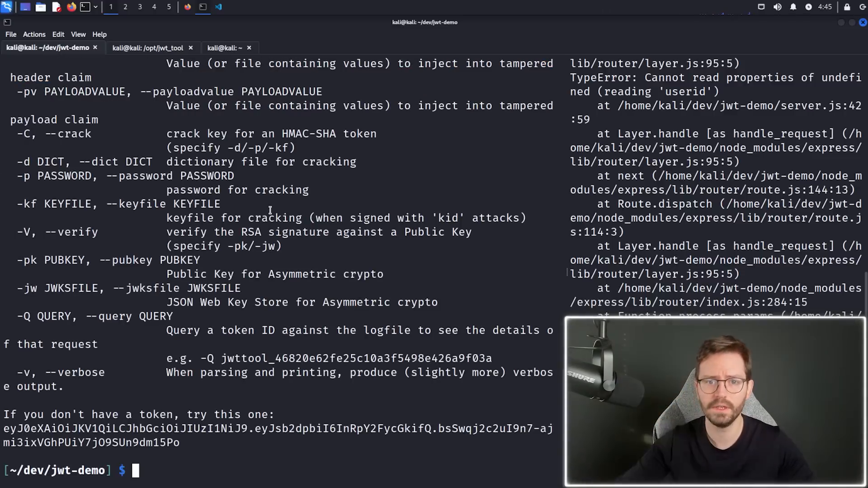
{"action": "double_click", "coordinate": [73, 134]}
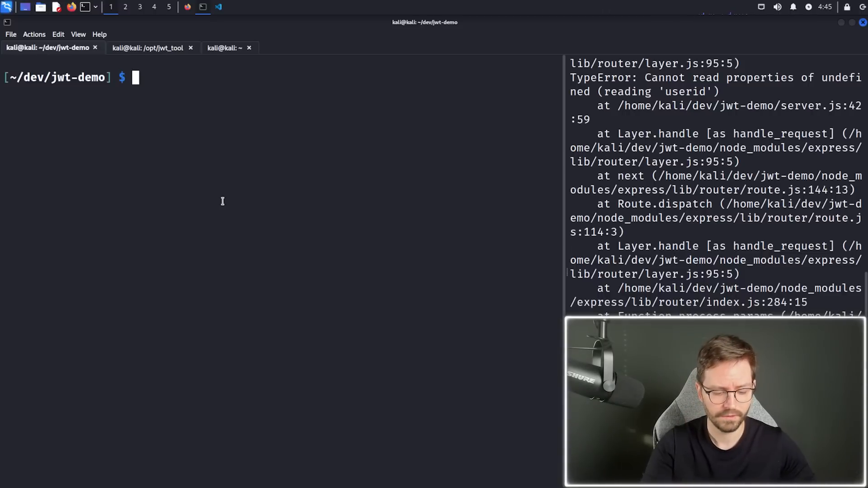
{"action": "type", "text": "jwt_tool"}
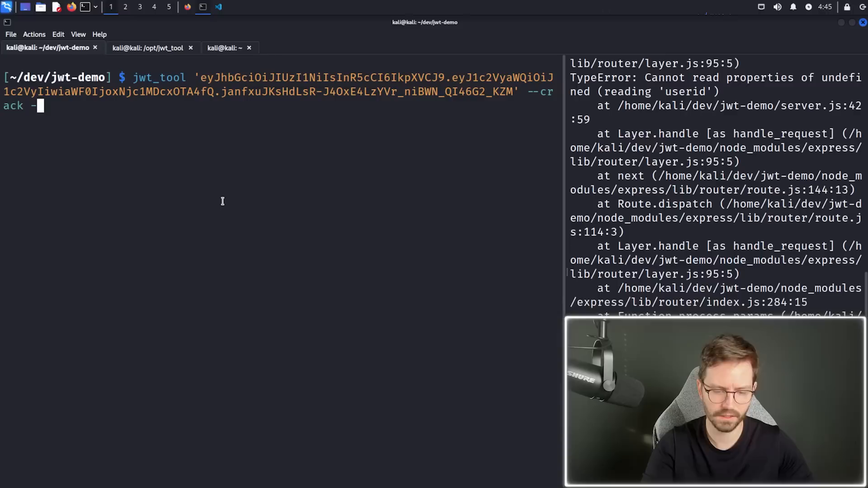
{"action": "type", "text": "d /"}
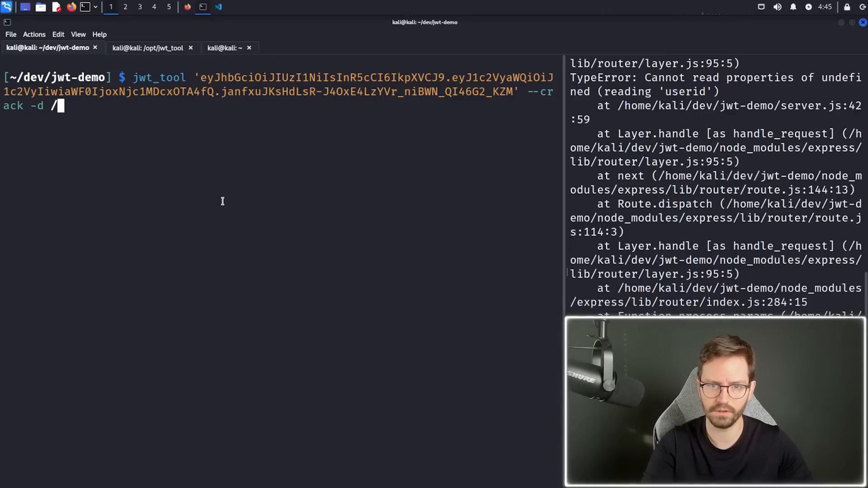
{"action": "type", "text": "opt/"}
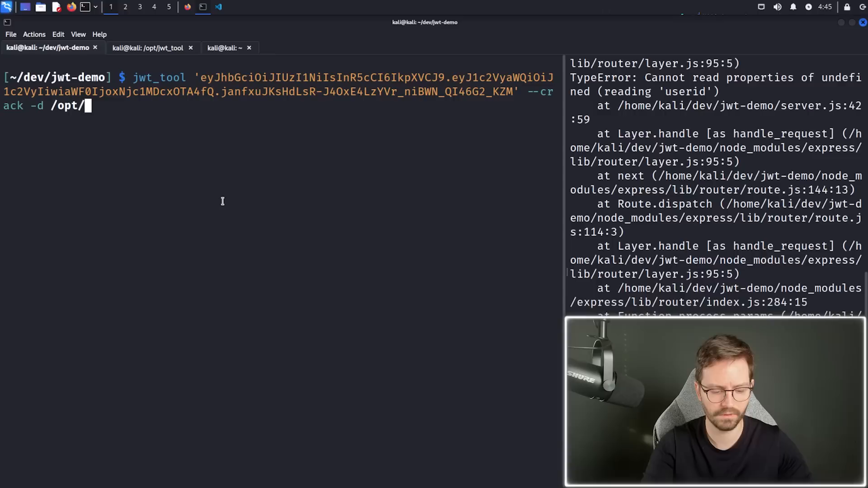
{"action": "key", "text": "Tab"}
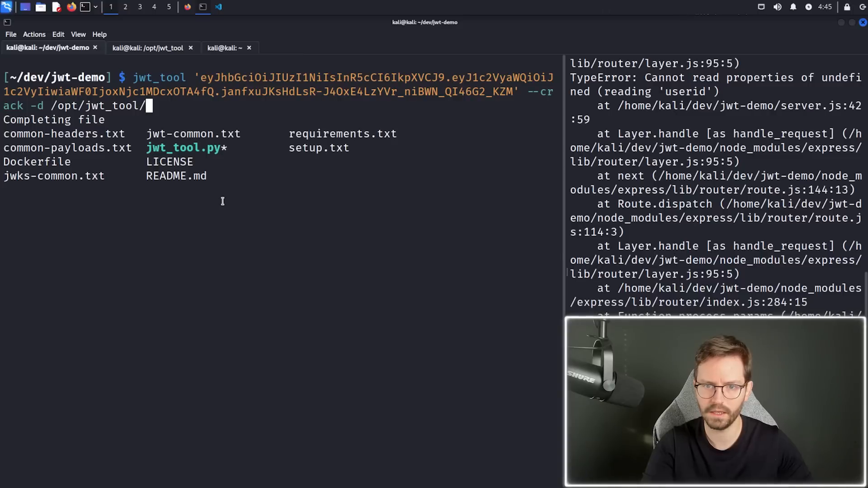
{"action": "type", "text": "j"}
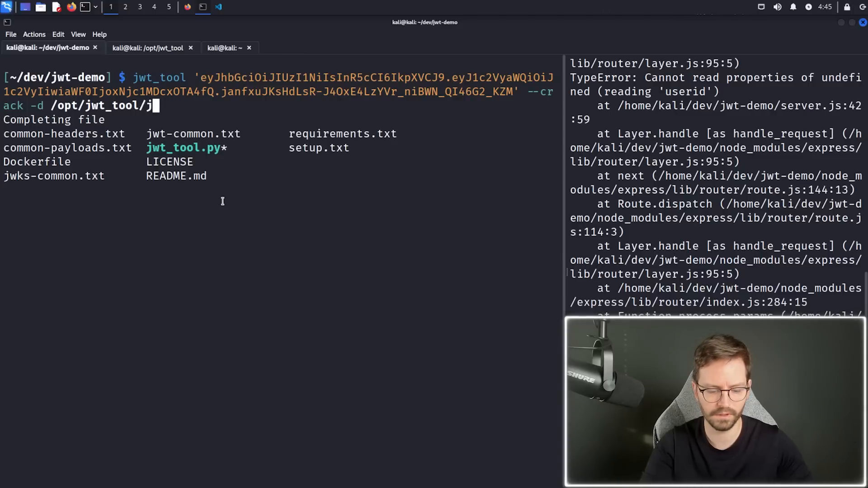
{"action": "key", "text": "Tab"}
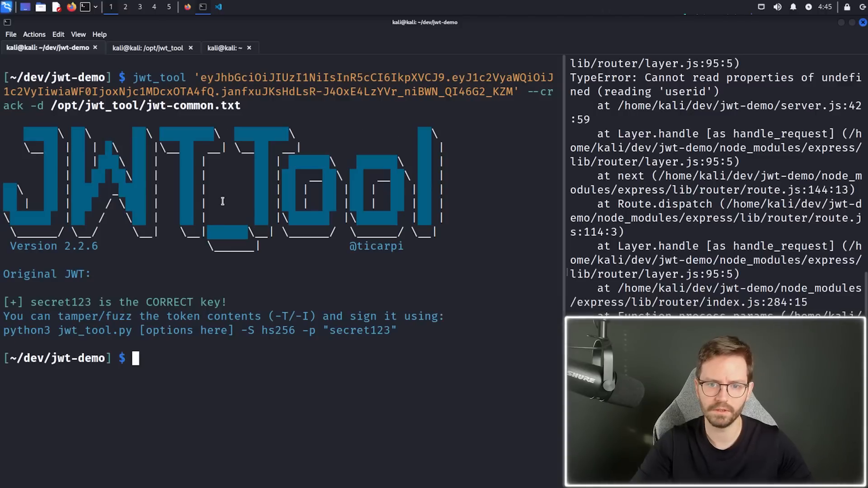
{"action": "double_click", "coordinate": [58, 302]}
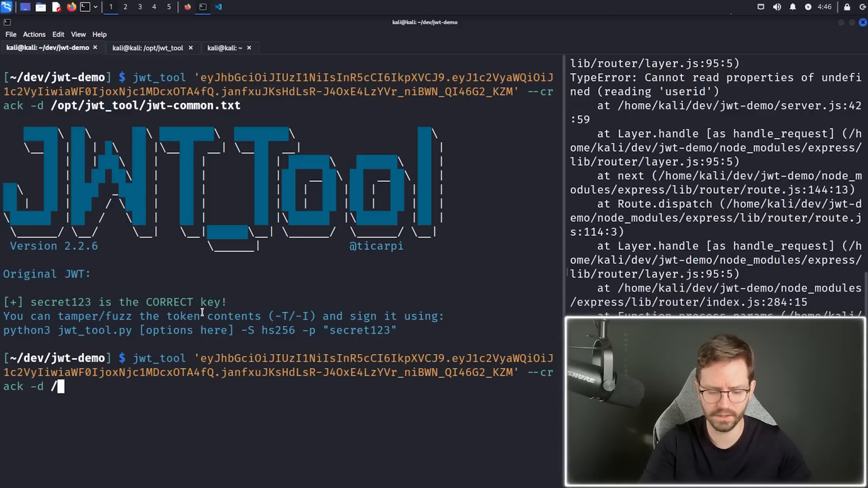
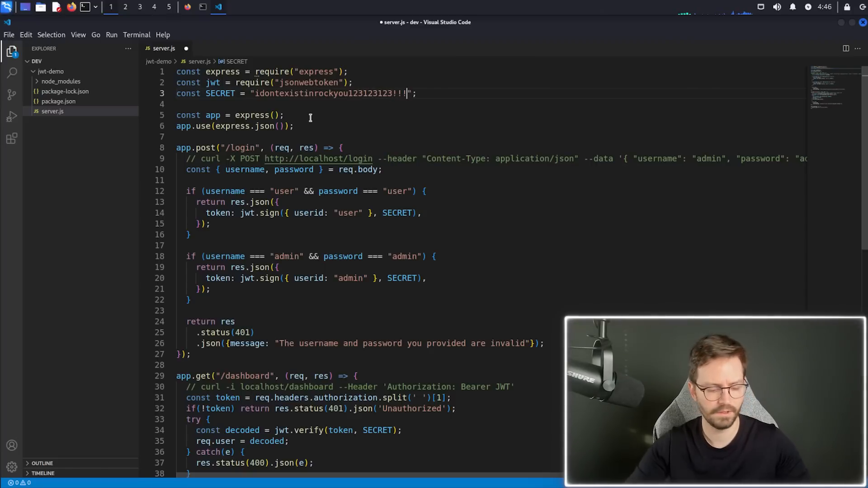
Step: Start a second crack against /usr/share/wordlists/rockyou.txt
{"action": "key", "text": "ctrl+s"}
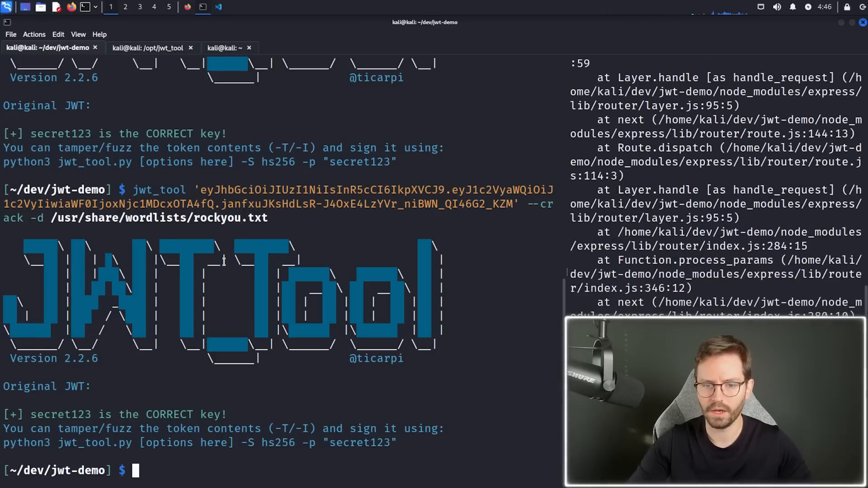
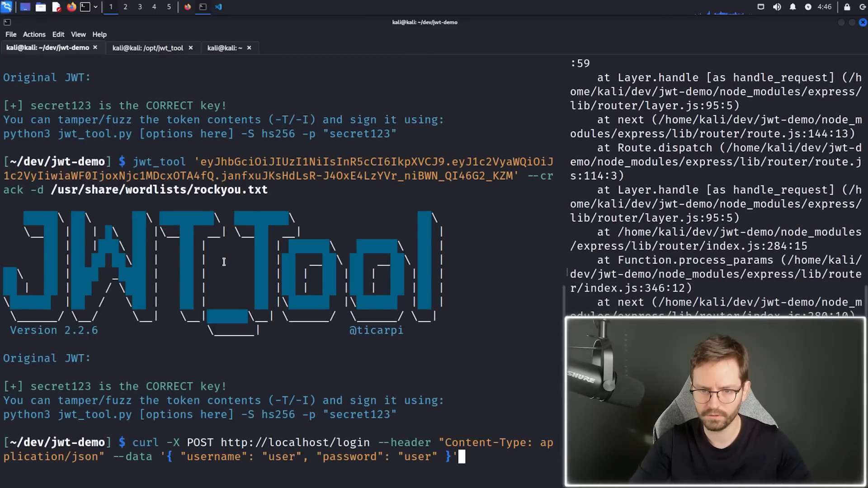
{"action": "key", "text": "Return"}
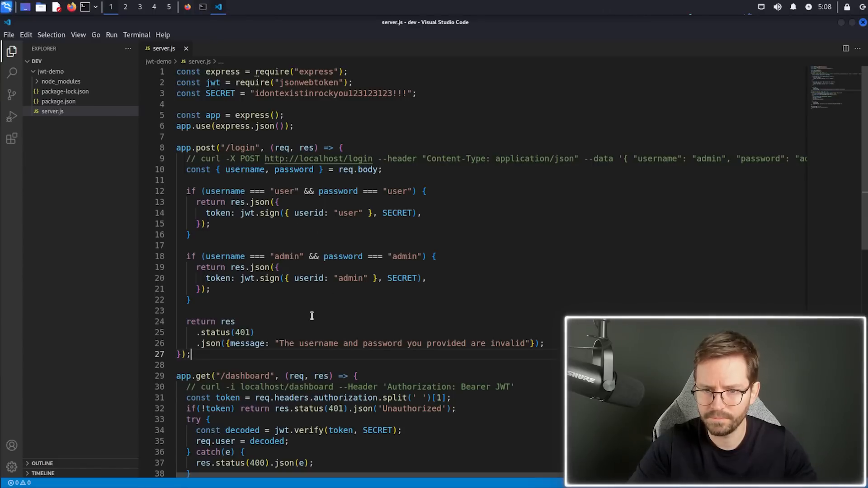
Step: Comment out the jwt.verify line in the dashboard route and replace it with jwt.decode on a copy
{"action": "scroll", "scroll_direction": "down", "scroll_amount": 3}
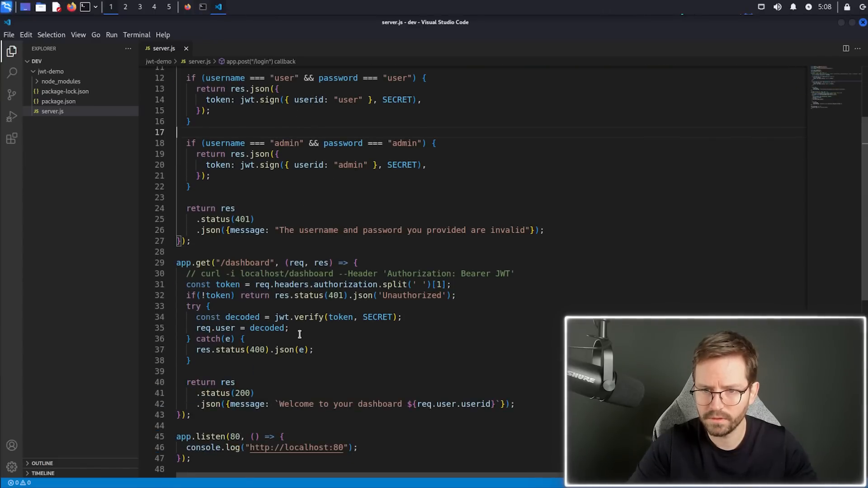
{"action": "left_click", "coordinate": [342, 317]}
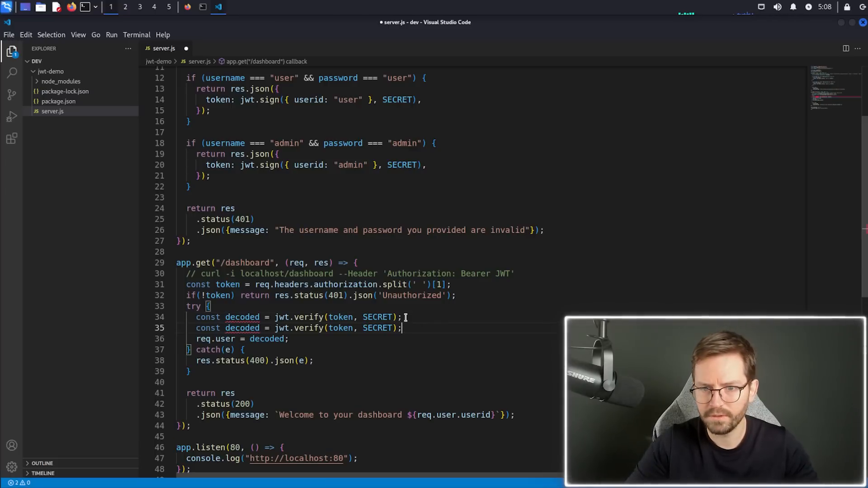
{"action": "key", "text": "ctrl+/"}
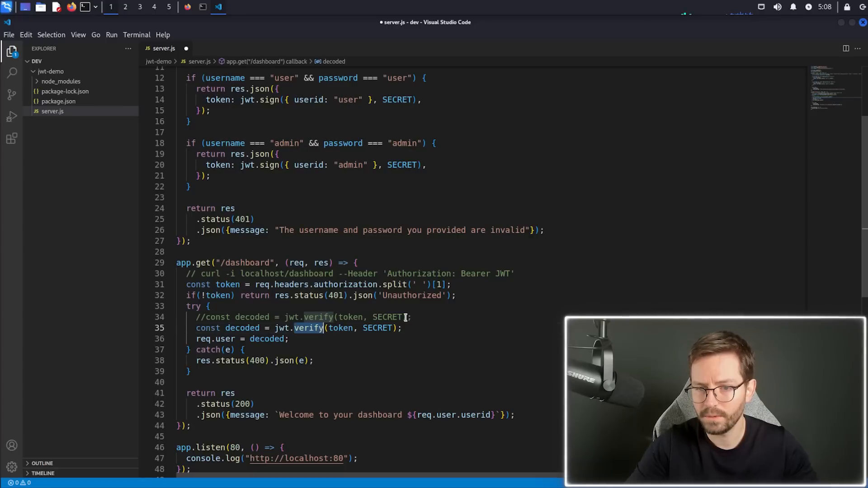
{"action": "type", "text": "decode"}
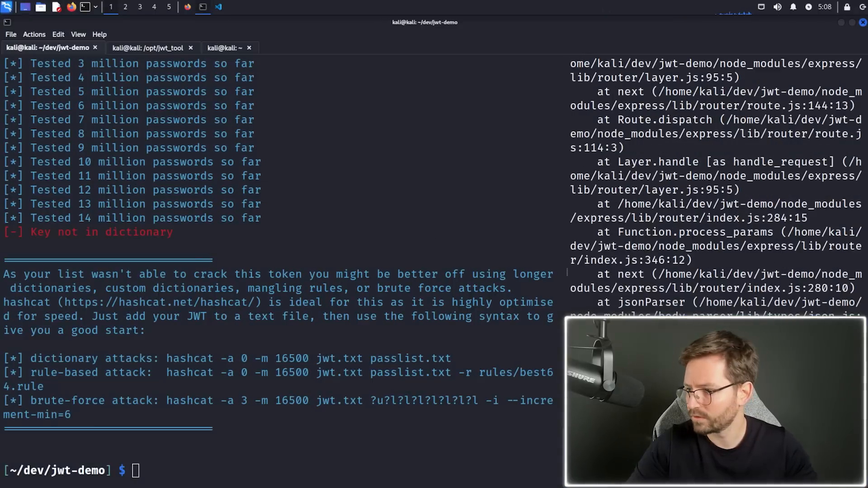
Step: Scroll the jwt_tool crack output to the "Key not in dictionary" result after 14 million passwords
{"action": "scroll", "scroll_direction": "down", "scroll_amount": 3}
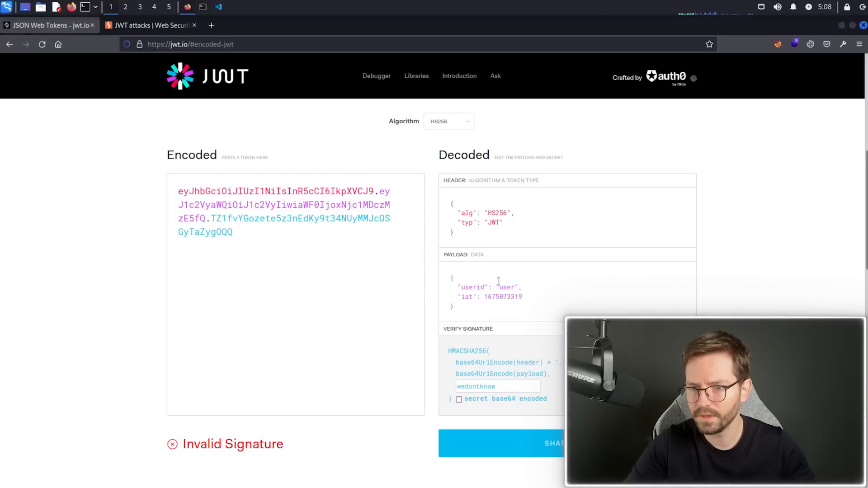
Step: Change the payload userid claim to 'admin' and enter a guessed signing secret
{"action": "type", "text": "admin"}
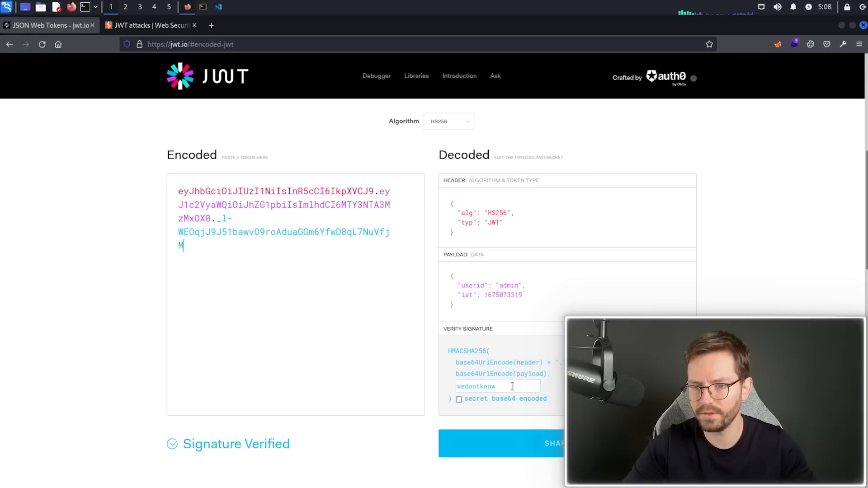
{"action": "type", "text": "asdasd"}
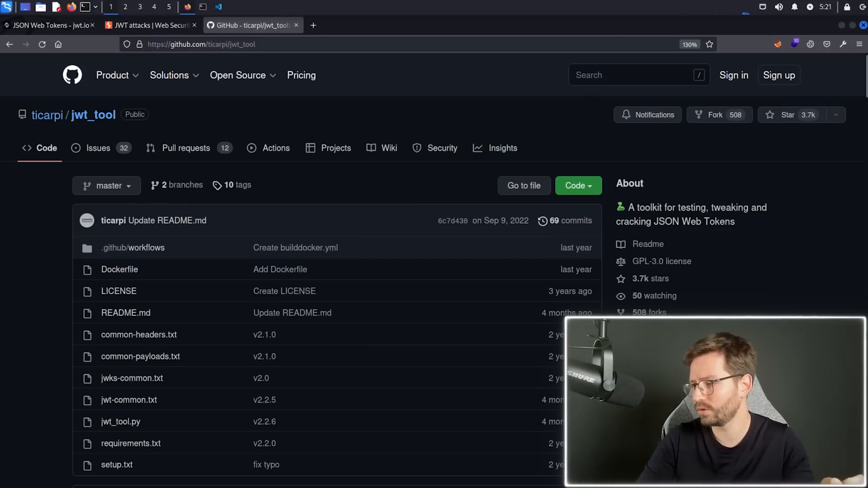
Step: From the jwt_tool README, reach the JWT Attack Playbook wiki home with its attack topics menu
{"action": "scroll", "scroll_direction": "down", "scroll_amount": 3}
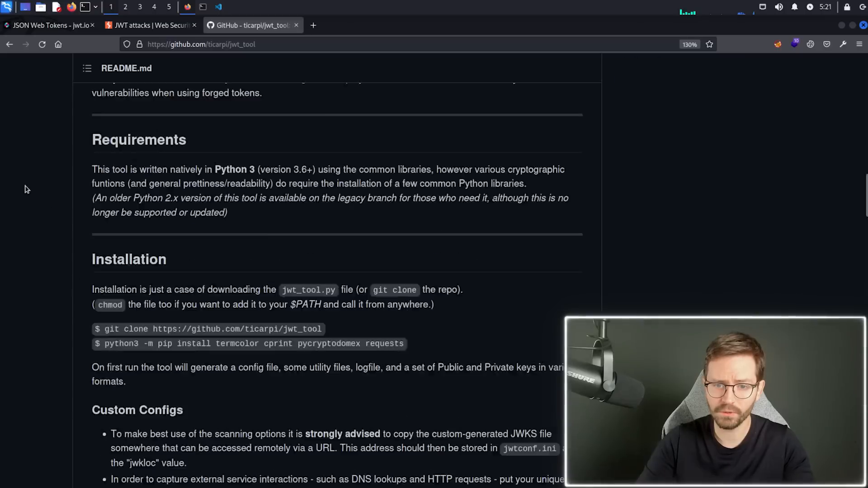
{"action": "scroll", "scroll_direction": "down", "scroll_amount": 3}
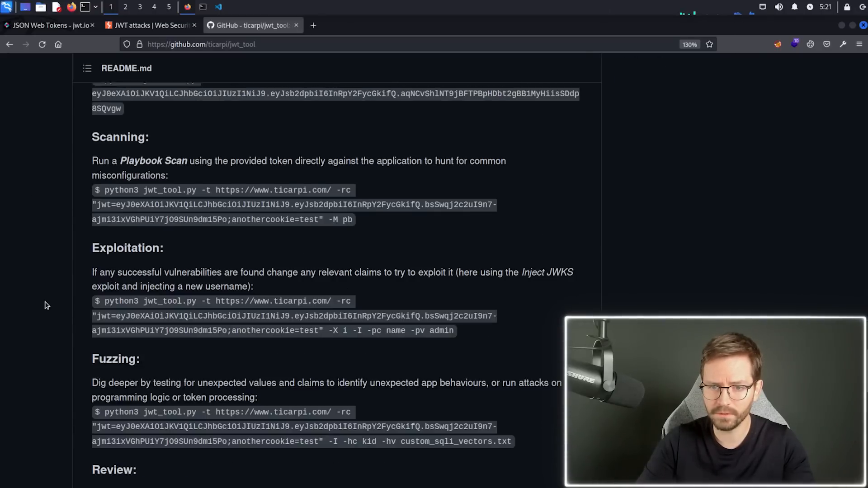
{"action": "scroll", "scroll_direction": "up", "scroll_amount": 3}
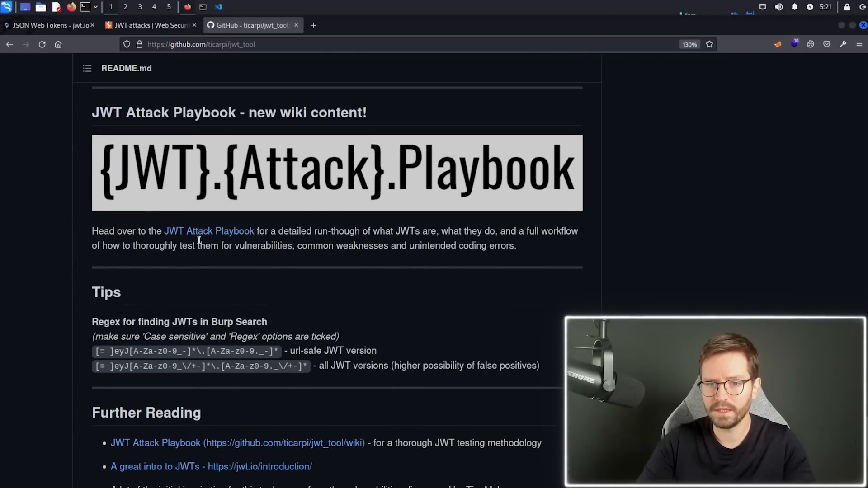
{"action": "left_click", "coordinate": [209, 231]}
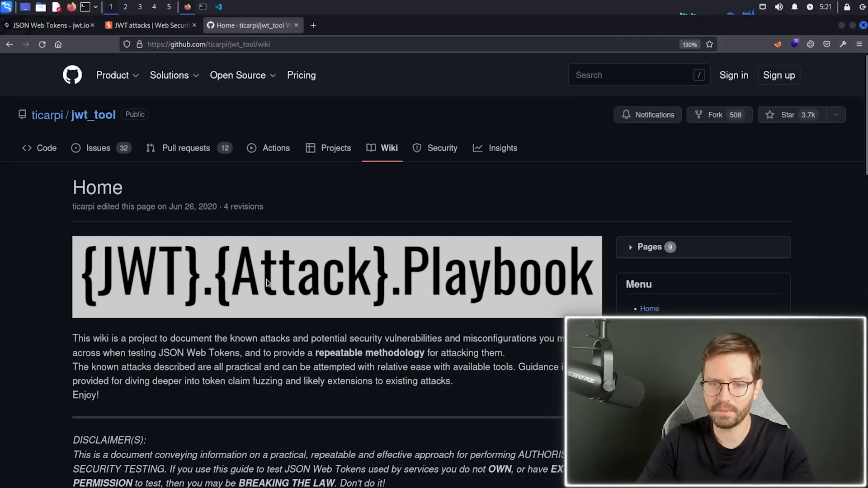
{"action": "scroll", "scroll_direction": "down", "scroll_amount": 3}
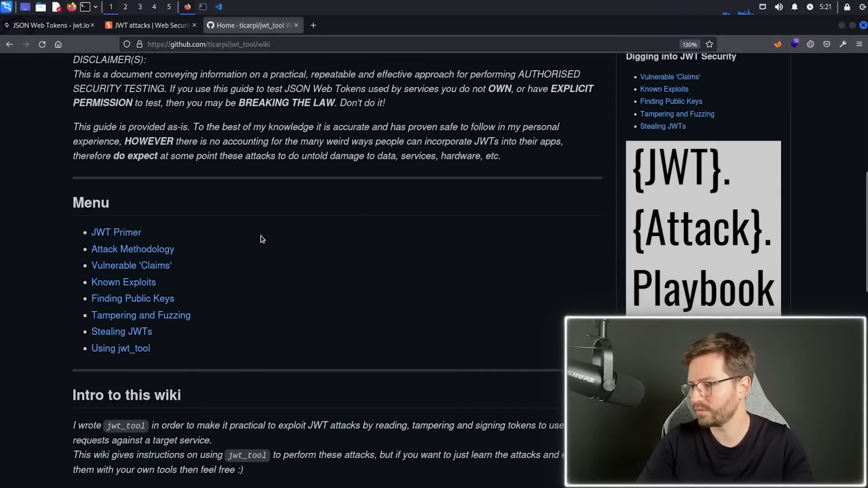
{"action": "mouse_move", "coordinate": [294, 250]}
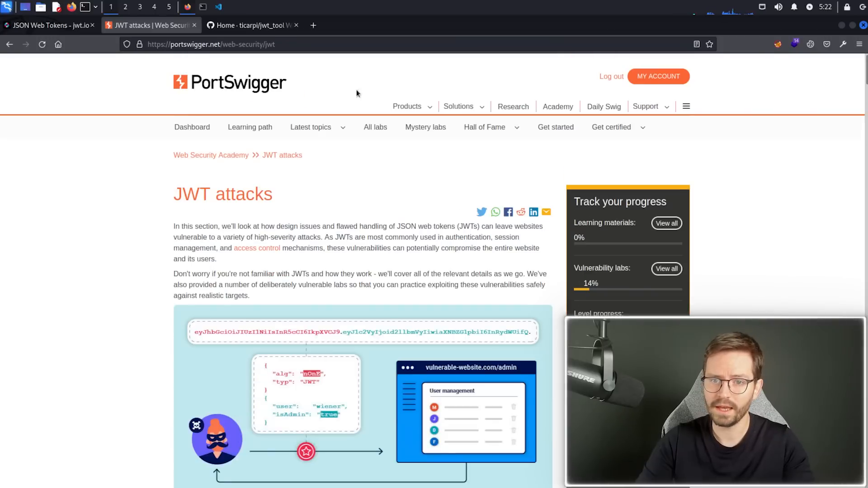
Step: Read down the JWT attacks article through flawed verification, secret brute-forcing and jwk header injection
{"action": "scroll", "scroll_direction": "down", "scroll_amount": 3}
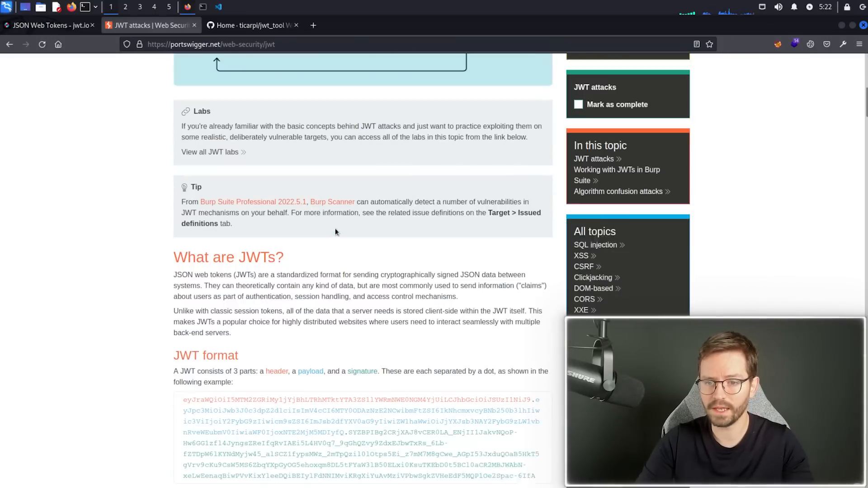
{"action": "scroll", "scroll_direction": "down", "scroll_amount": 3}
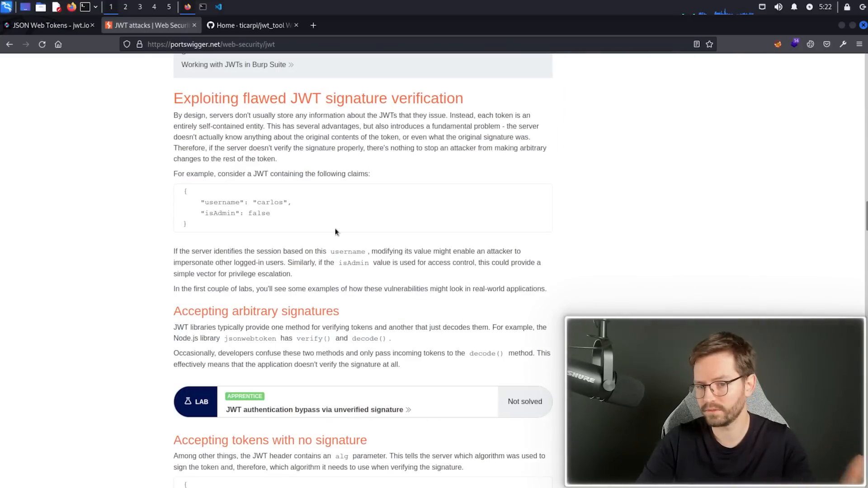
{"action": "scroll", "scroll_direction": "down", "scroll_amount": 3}
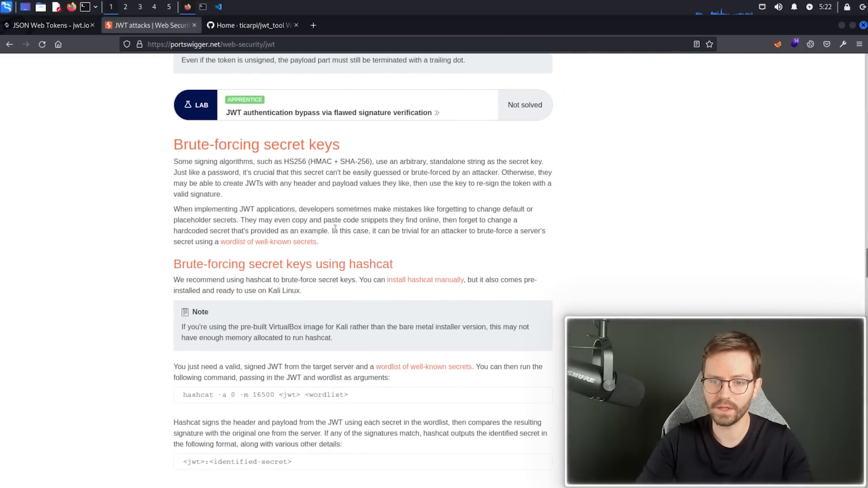
{"action": "scroll", "scroll_direction": "down", "scroll_amount": 3}
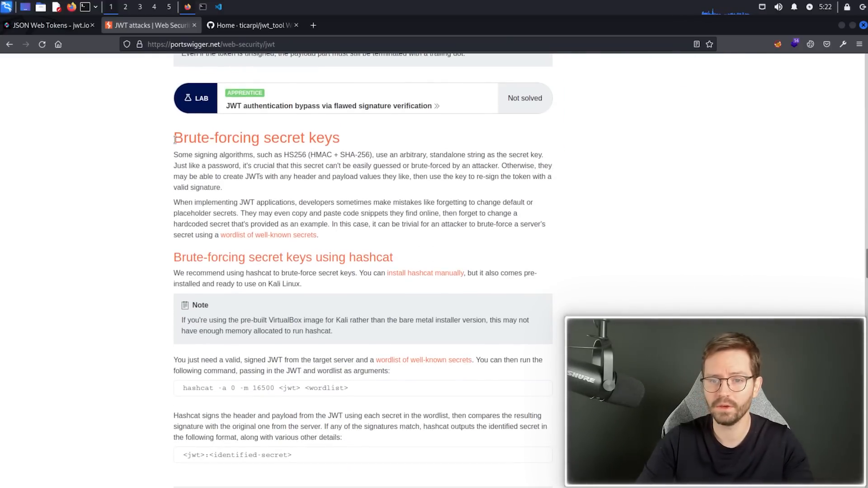
{"action": "scroll", "scroll_direction": "down", "scroll_amount": 3}
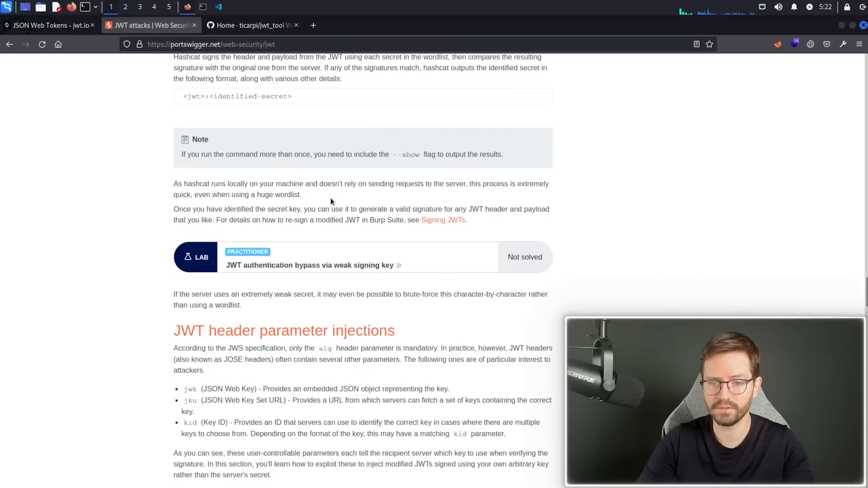
{"action": "scroll", "scroll_direction": "down", "scroll_amount": 3}
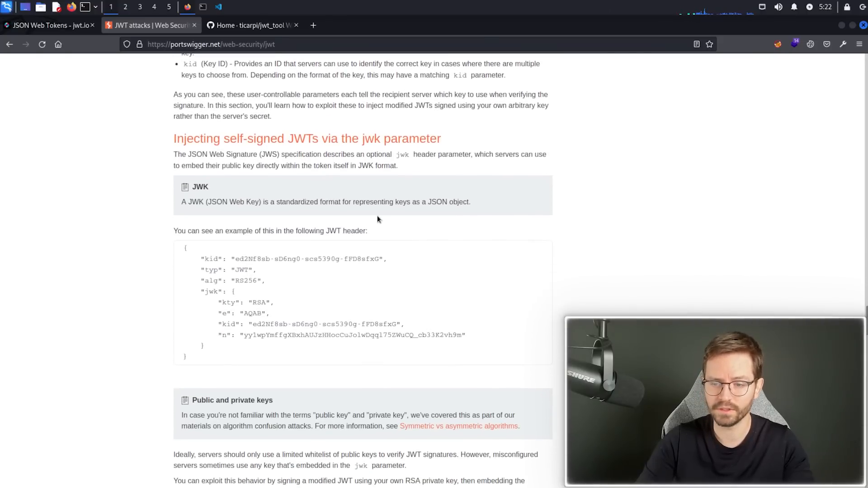